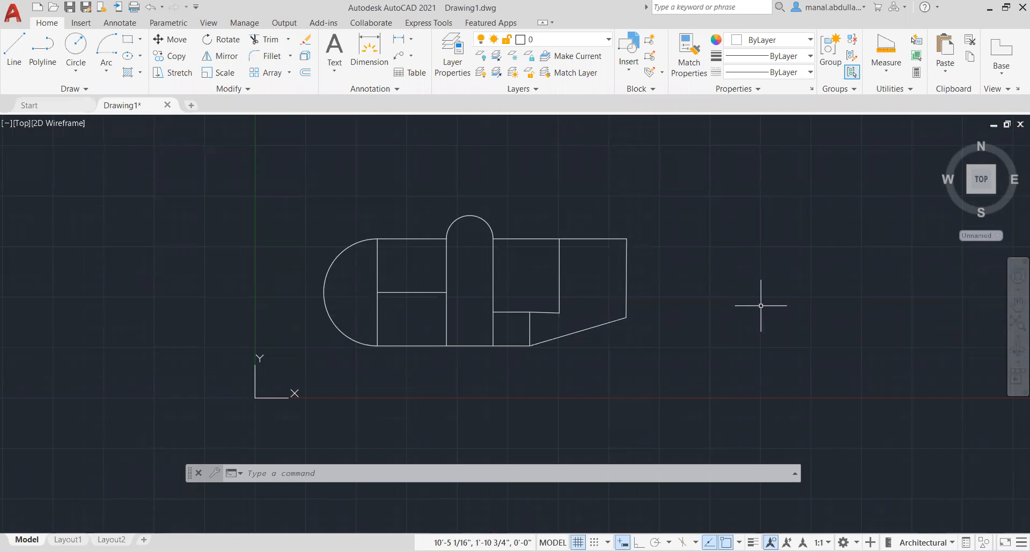
pyautogui.moveTo(529, 242)
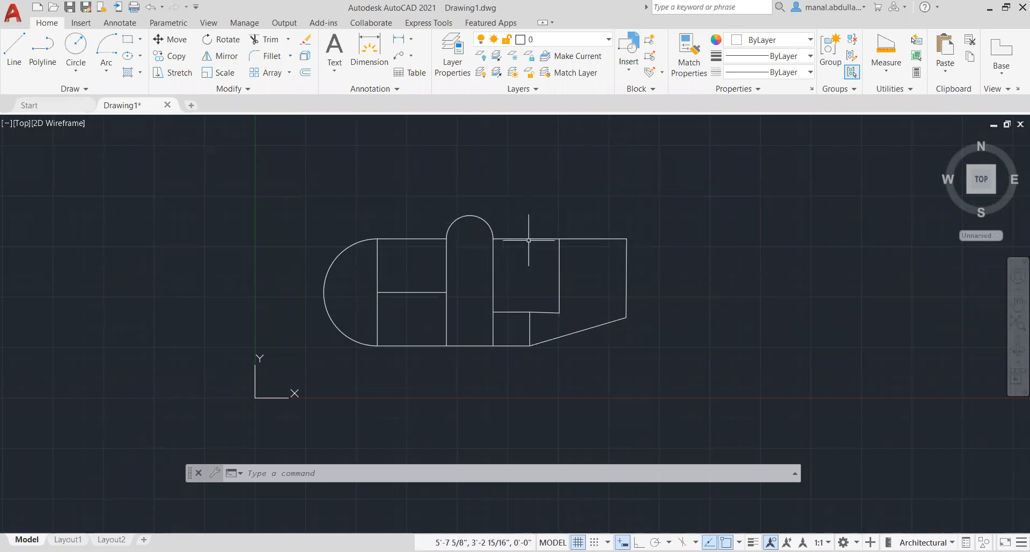
# Inspect pieces of the floor outline, the right-hand room and an interior wall line by selecting each briefly.
pyautogui.click(525, 239)
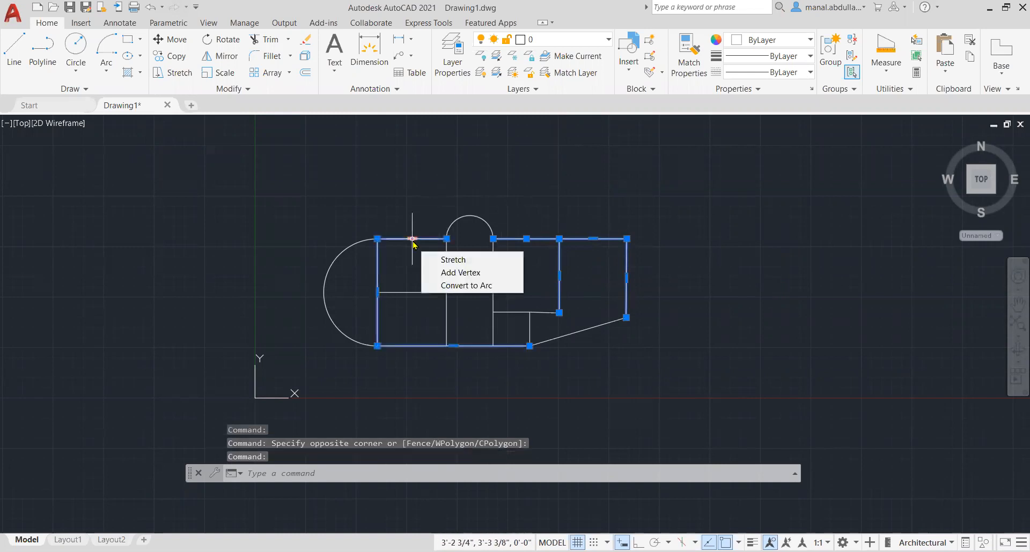
pyautogui.press('Escape')
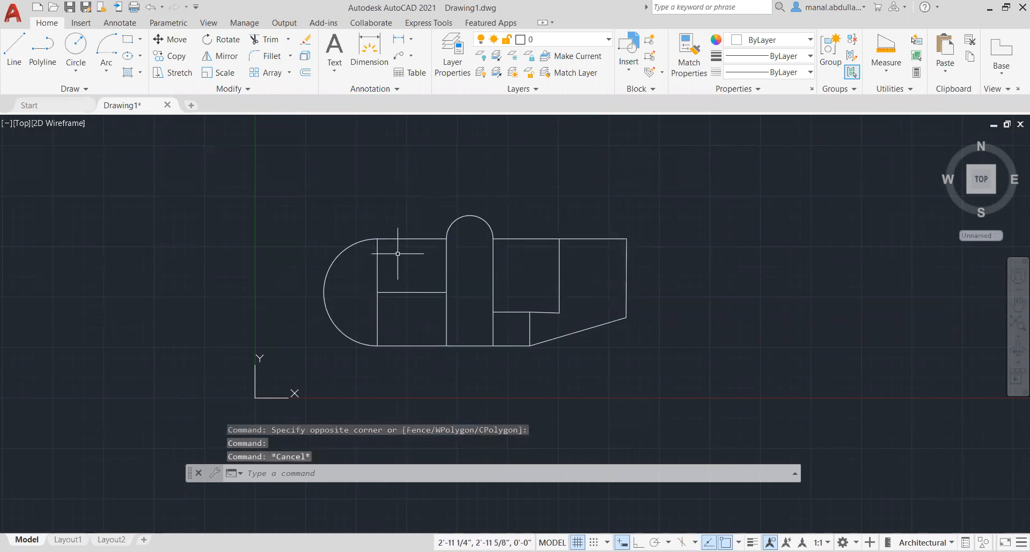
pyautogui.moveTo(408, 266)
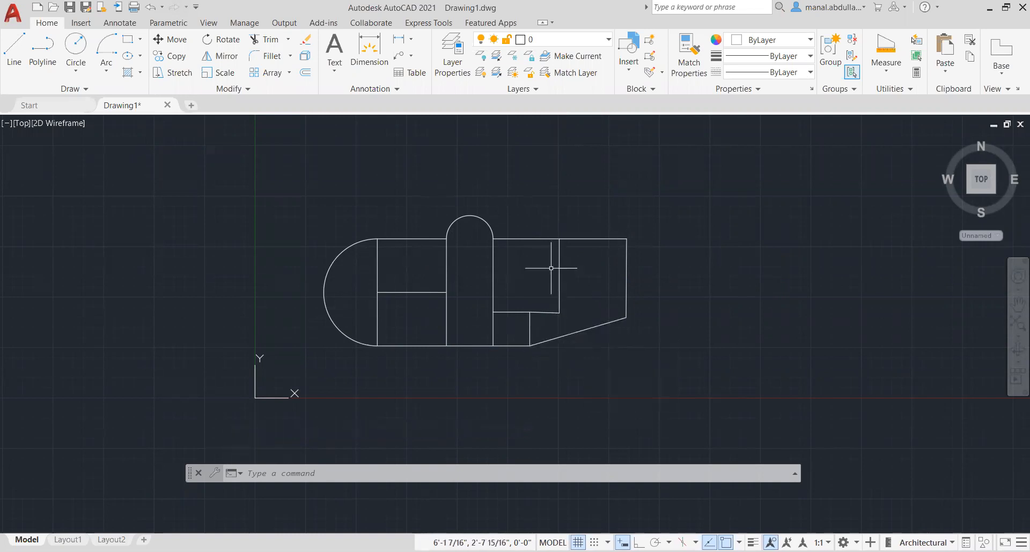
pyautogui.click(591, 276)
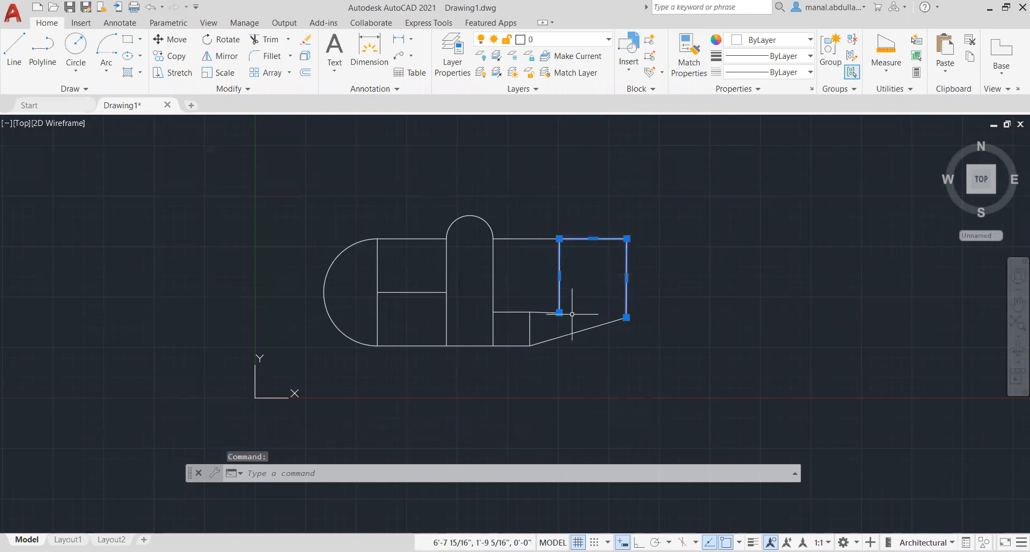
pyautogui.moveTo(398, 318)
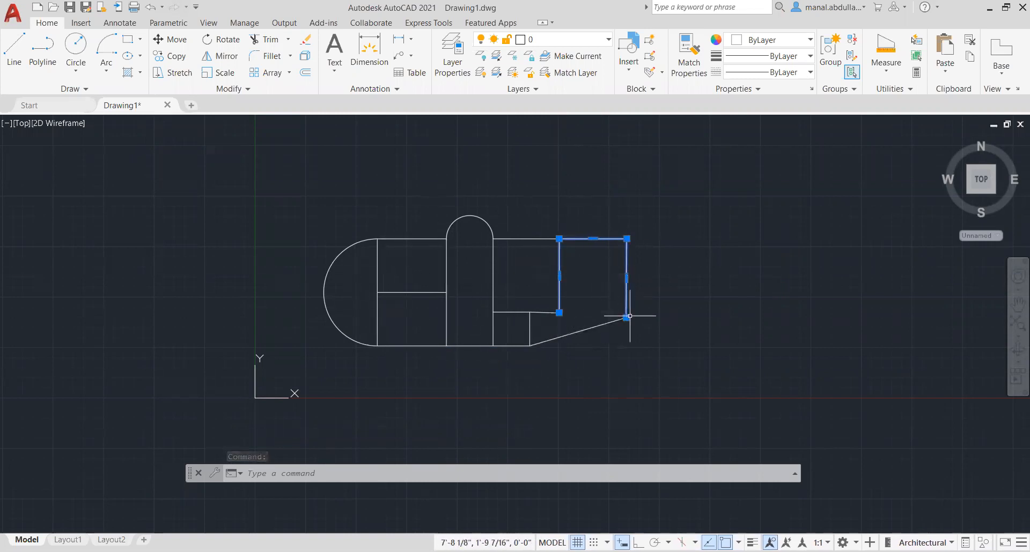
pyautogui.press('Escape')
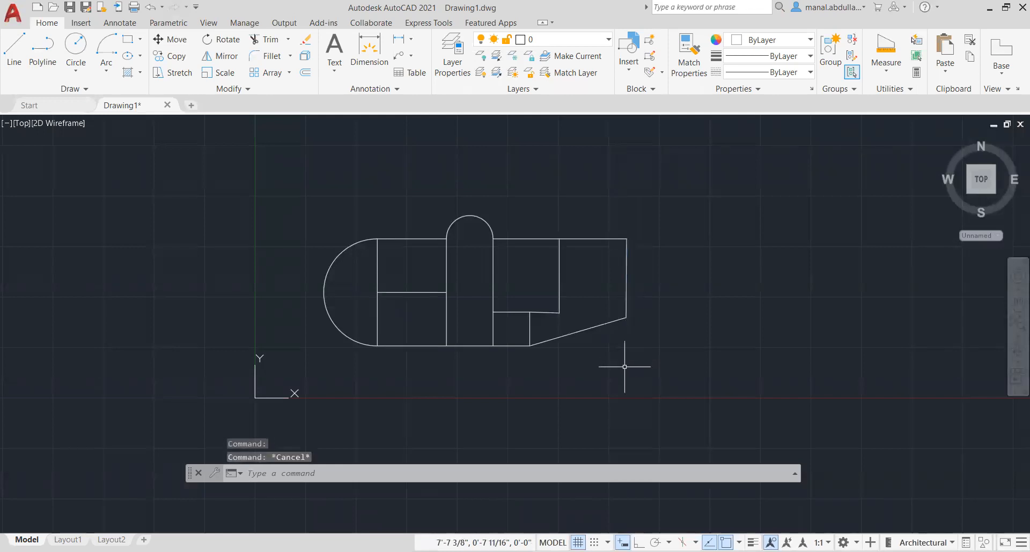
pyautogui.moveTo(641, 332)
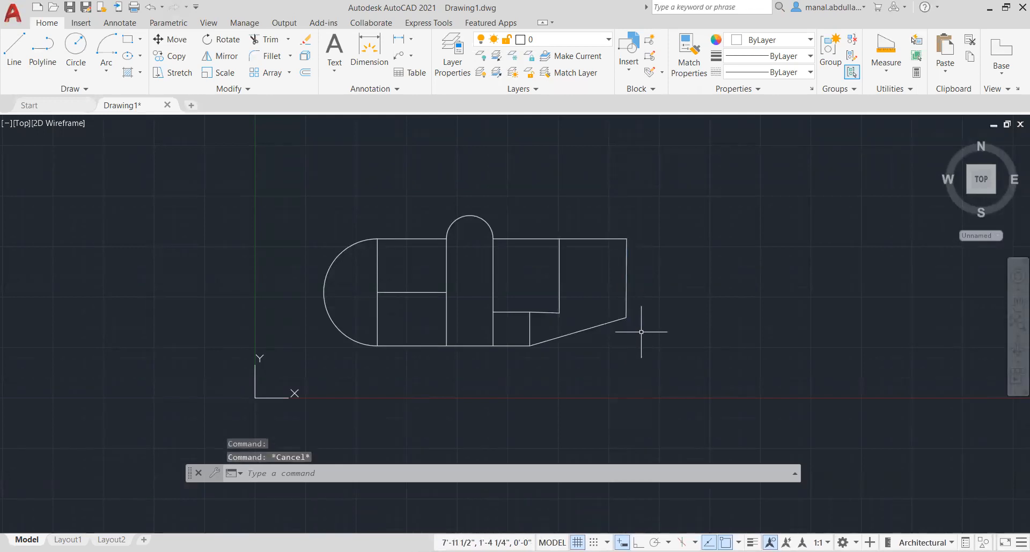
pyautogui.moveTo(650, 330)
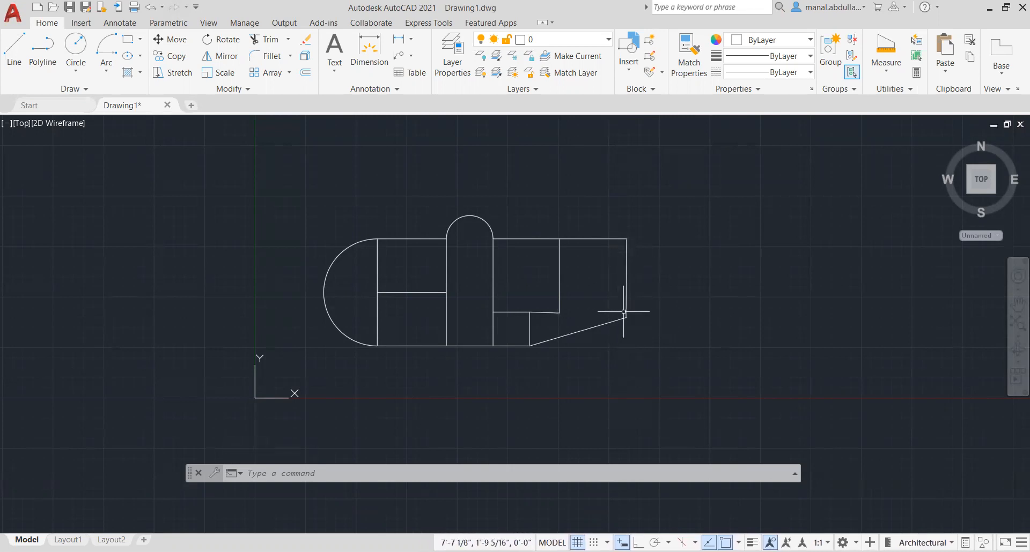
pyautogui.moveTo(374, 198)
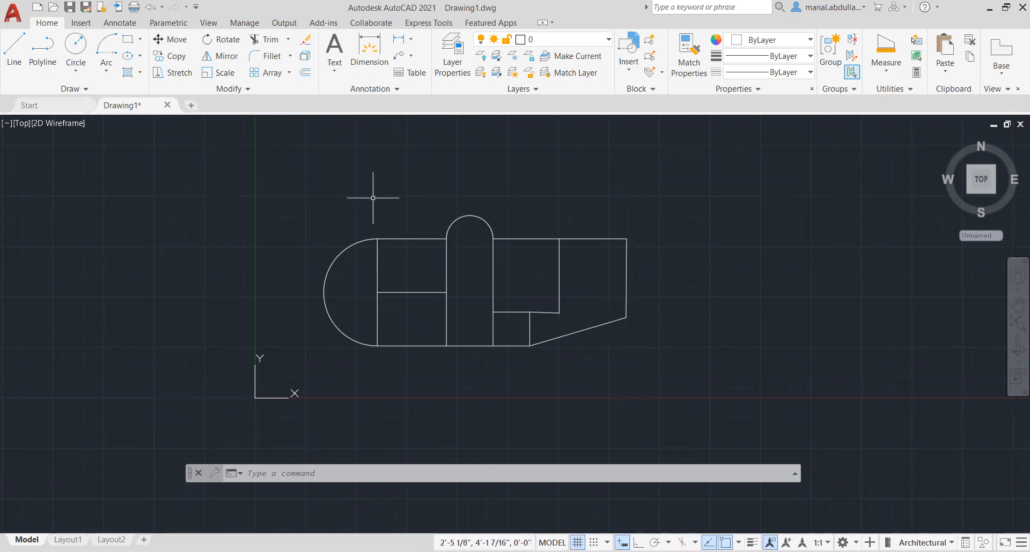
pyautogui.click(412, 292)
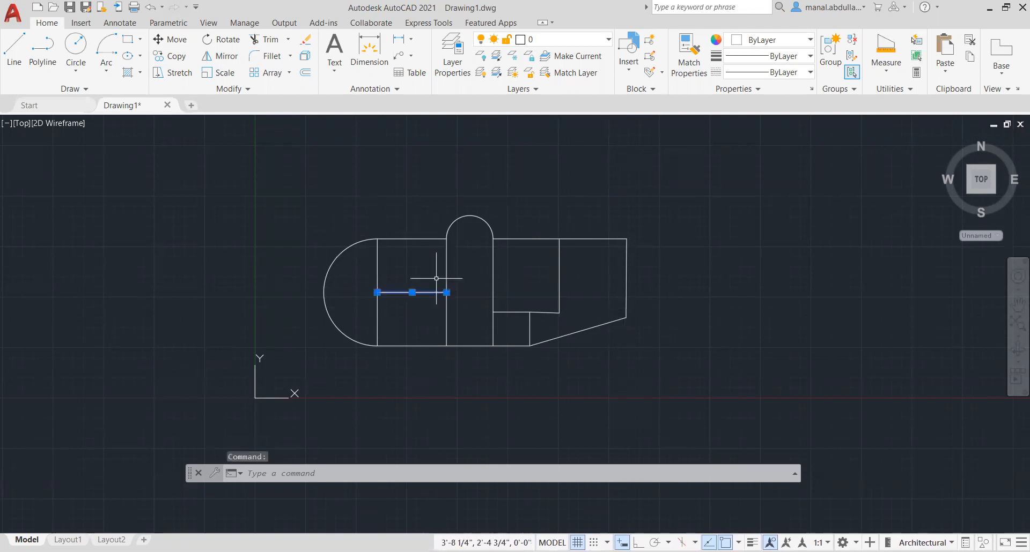
pyautogui.press('Escape')
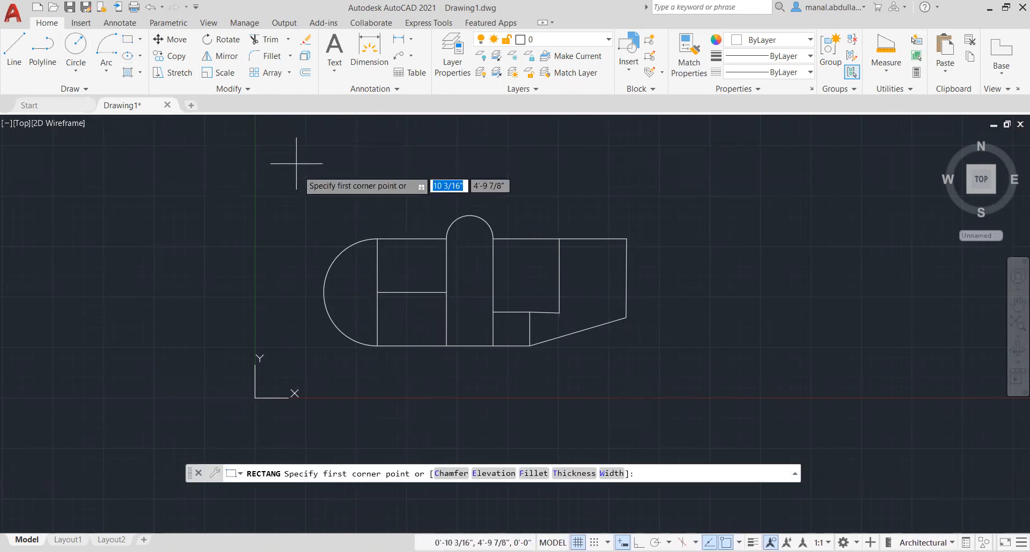
# Draw a rectangle from above-left to below-right so it encloses the whole floor shape with margin.
pyautogui.click(285, 206)
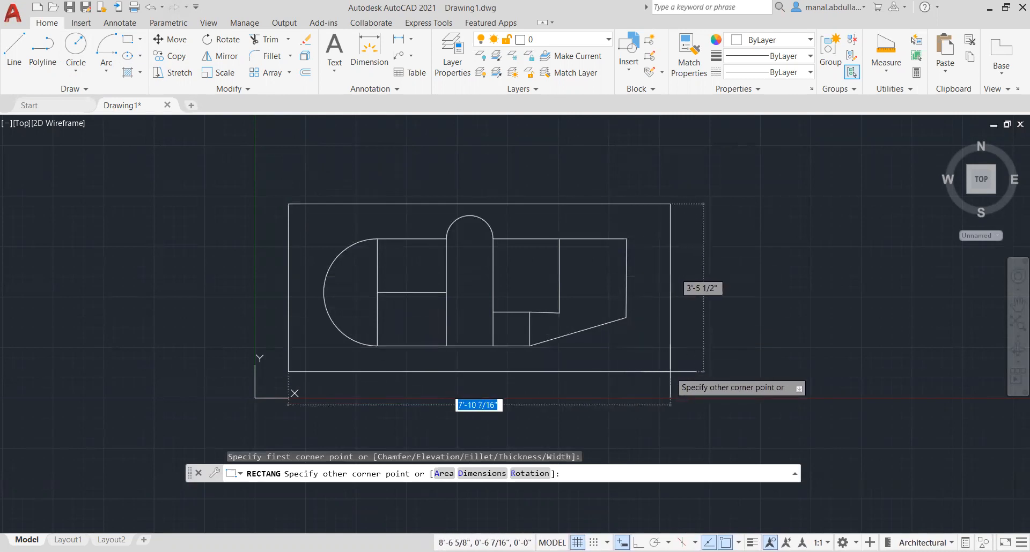
pyautogui.click(478, 204)
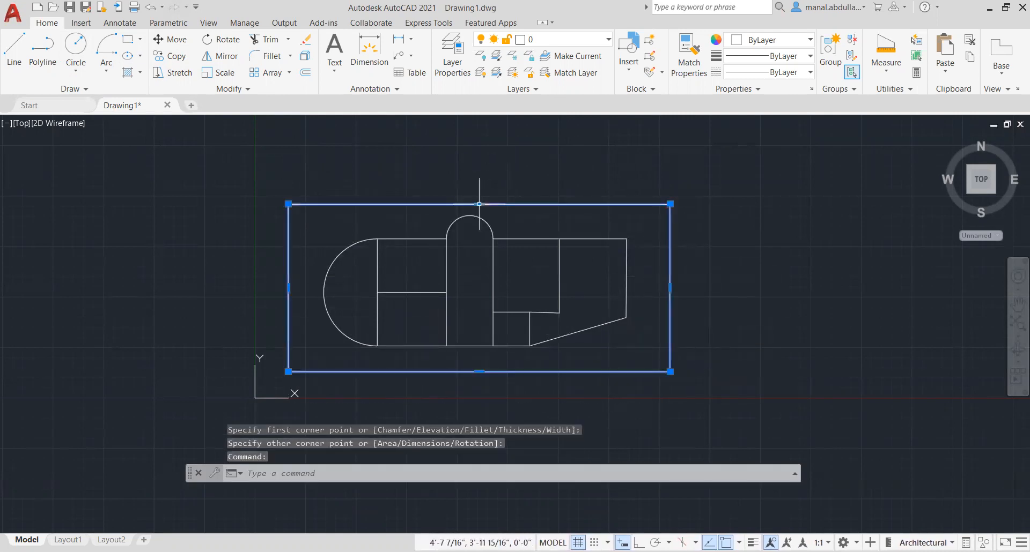
pyautogui.press('Escape')
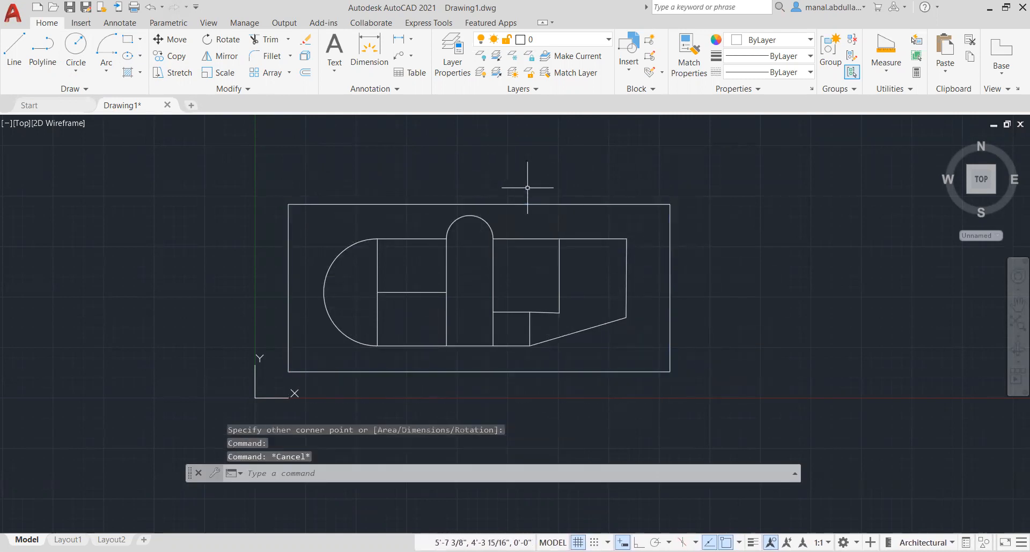
pyautogui.moveTo(13, 52)
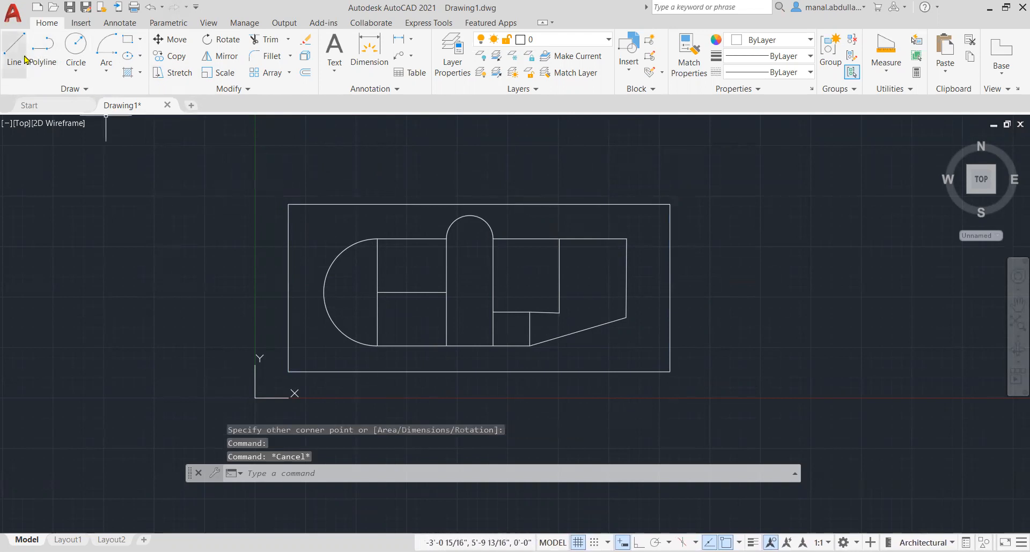
pyautogui.moveTo(42, 53)
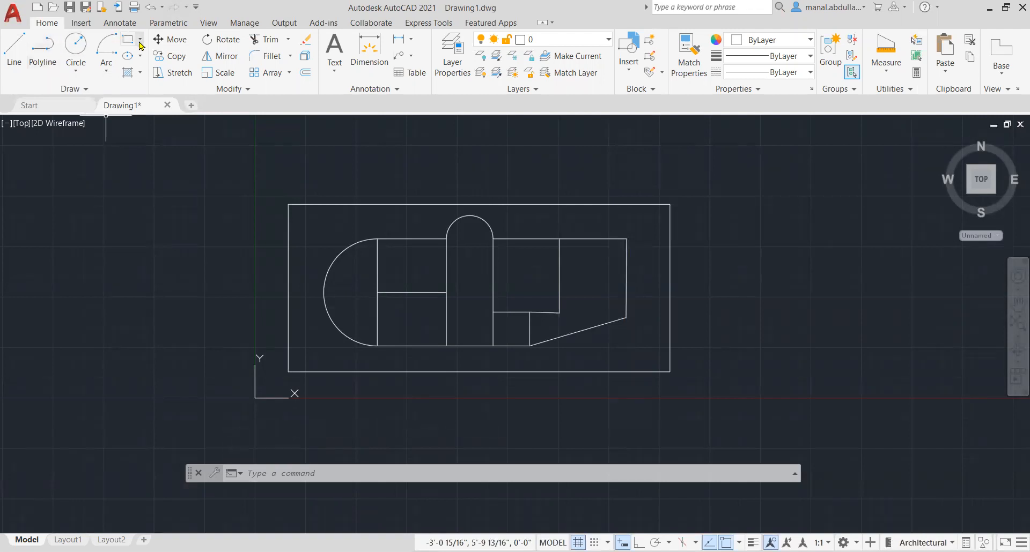
pyautogui.moveTo(516, 209)
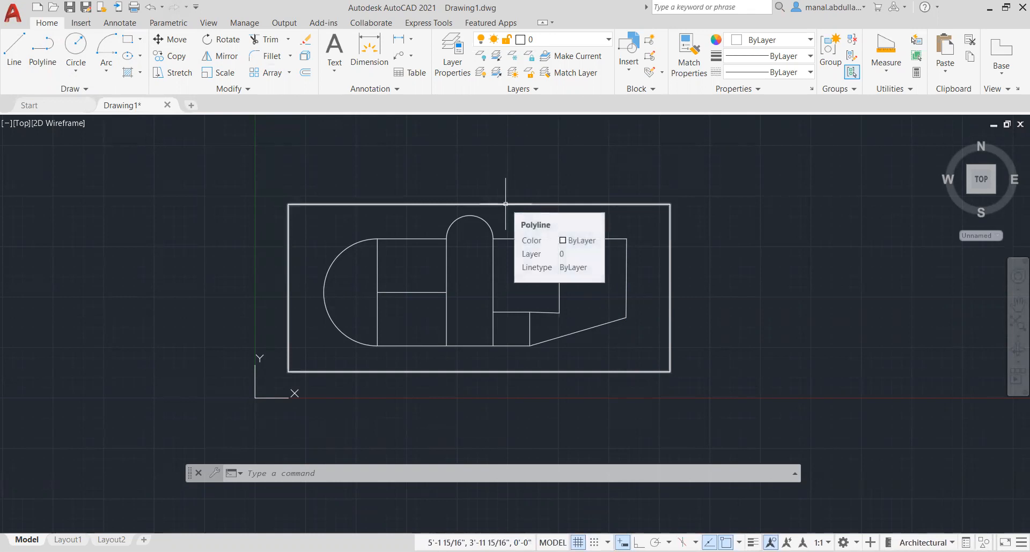
pyautogui.moveTo(552, 183)
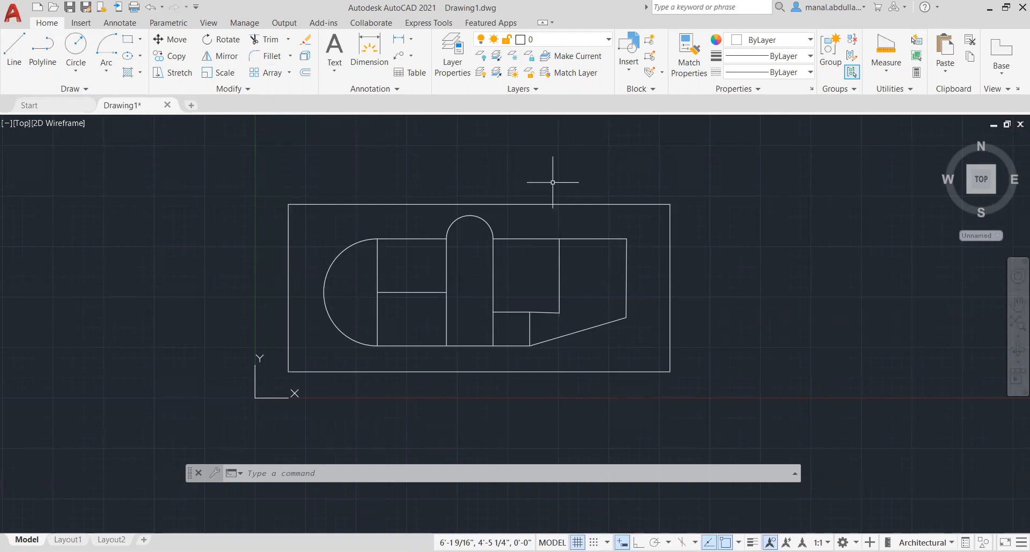
# Start BOUNDARY and choose Polyline as the object type in the Boundary Creation dialog.
pyautogui.write('BO')
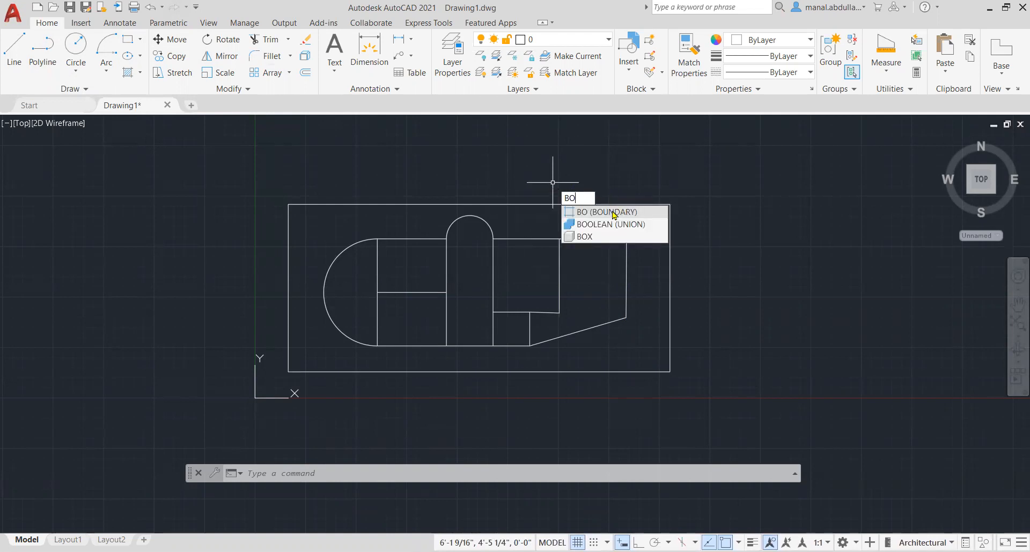
pyautogui.click(604, 211)
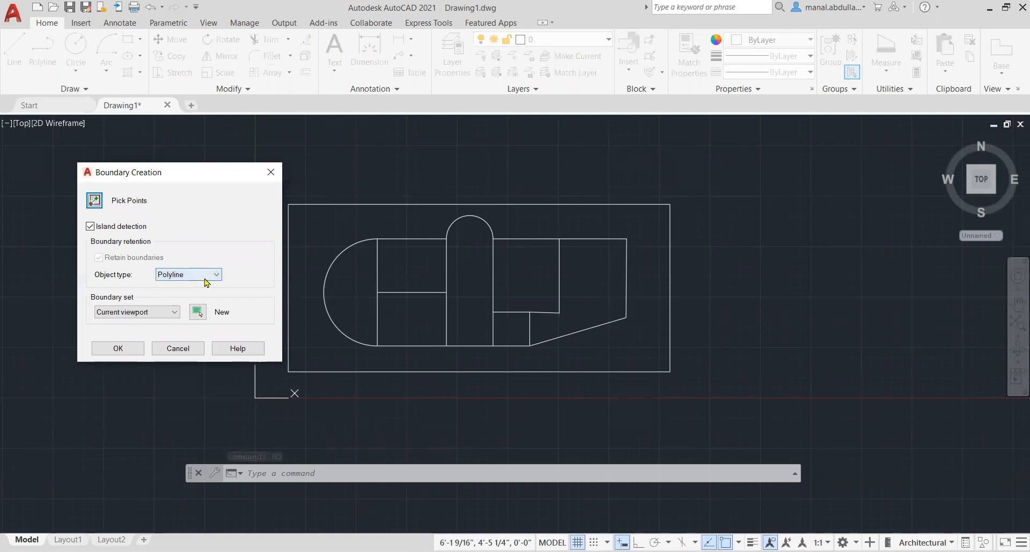
pyautogui.click(187, 275)
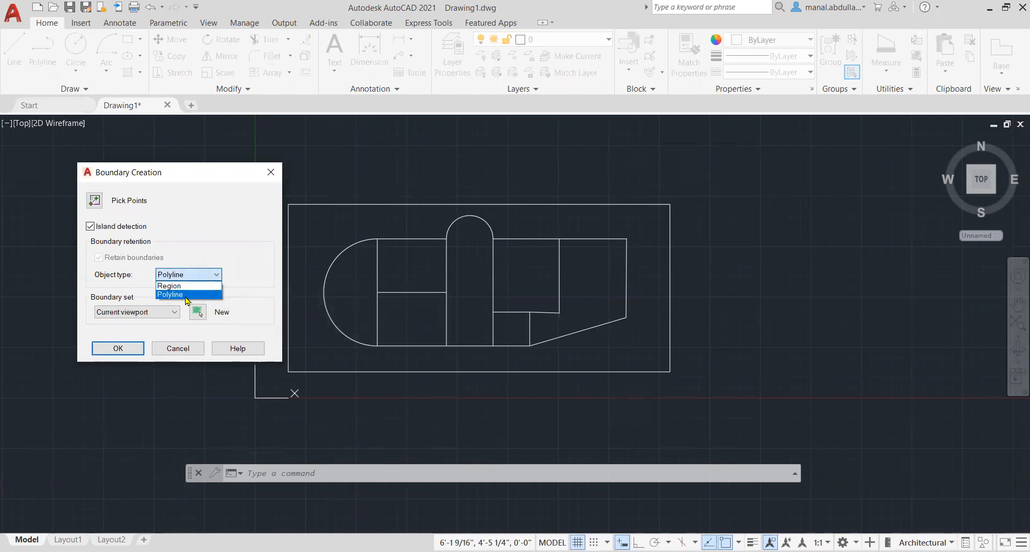
pyautogui.click(171, 294)
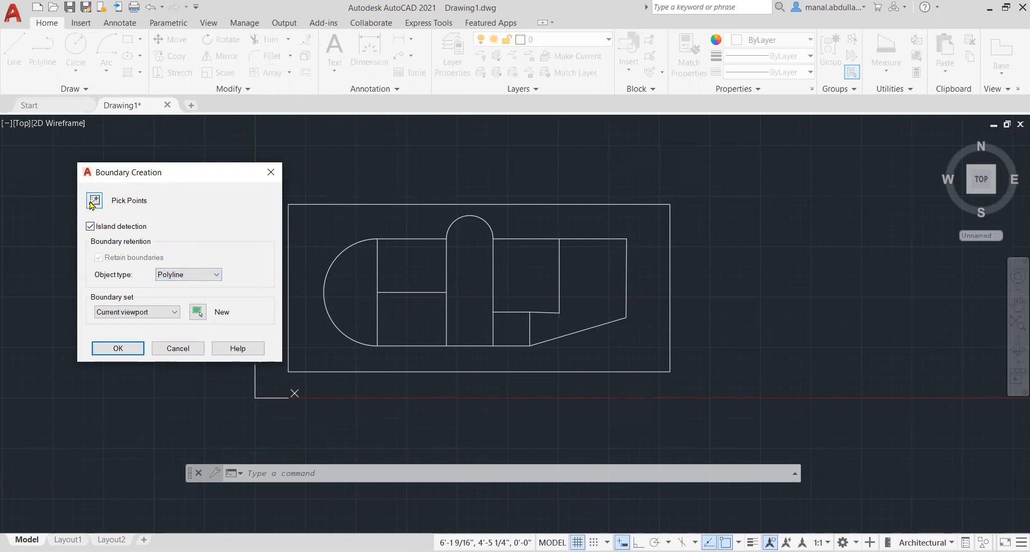
pyautogui.moveTo(95, 200)
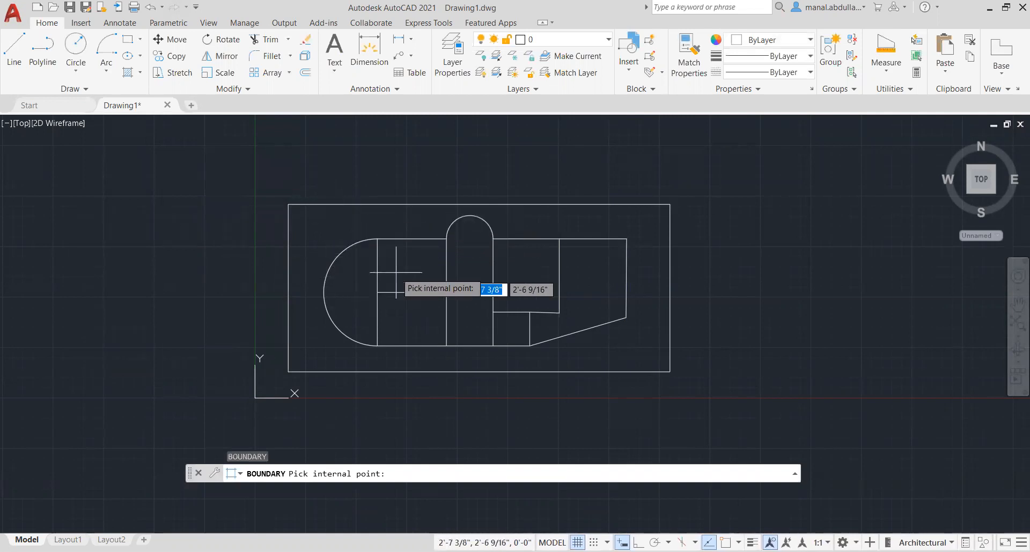
pyautogui.moveTo(522, 306)
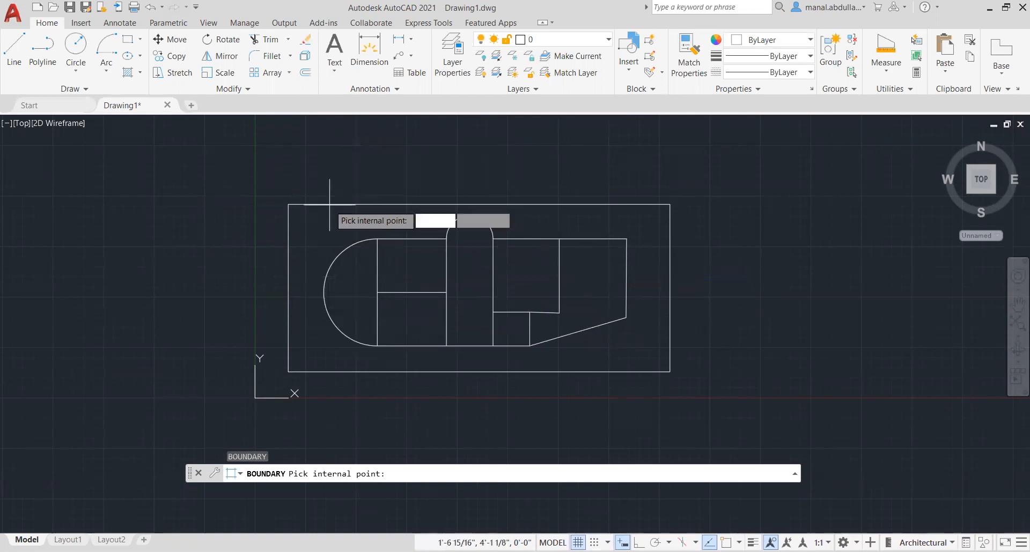
pyautogui.moveTo(320, 216)
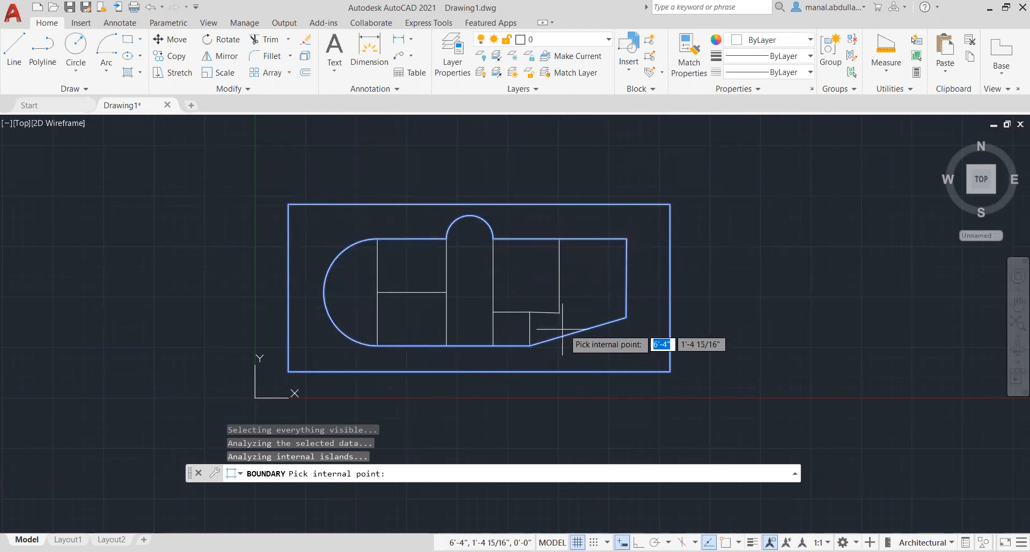
pyautogui.moveTo(553, 328)
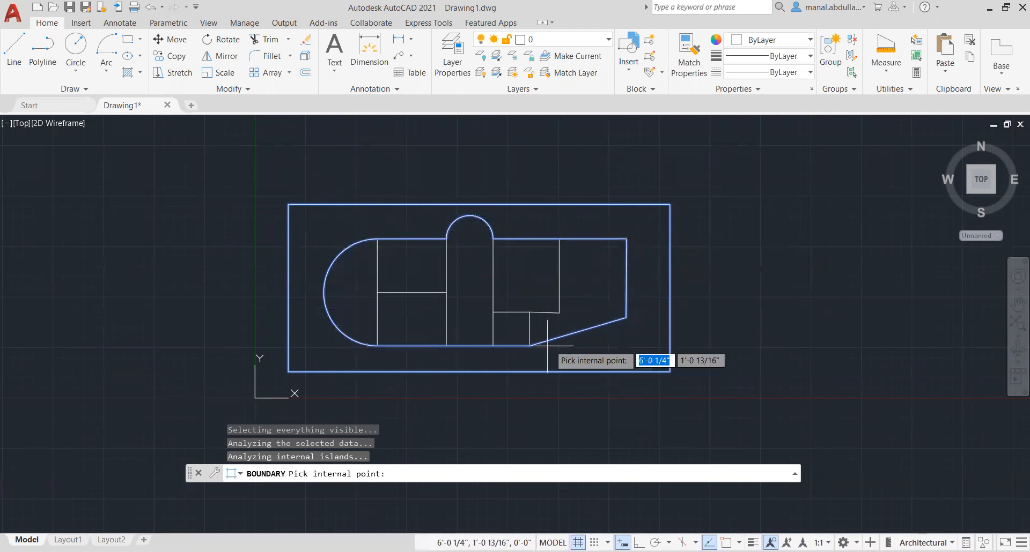
pyautogui.moveTo(567, 326)
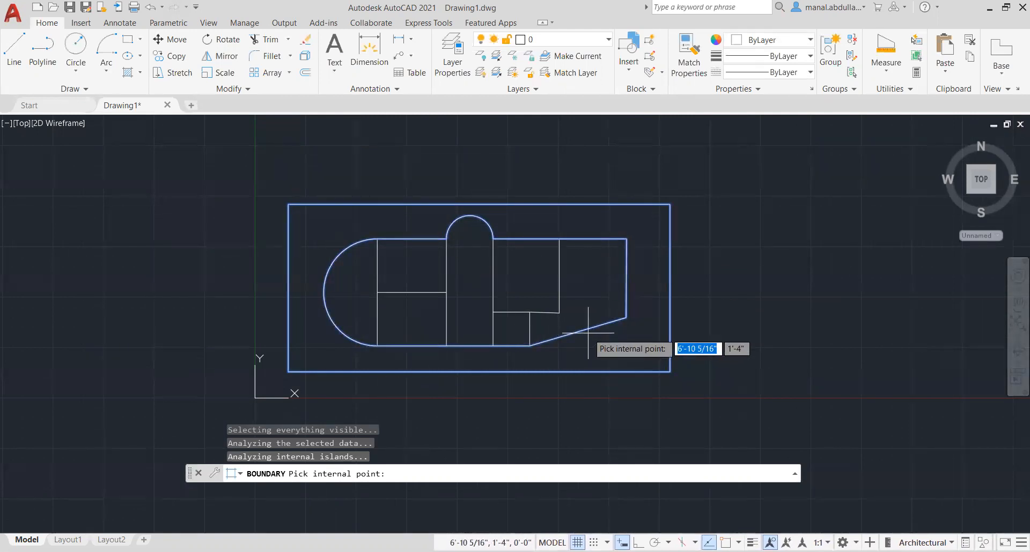
# Pick inside the gap between rectangle and floor shape to trace boundary polylines around both.
pyautogui.click(587, 334)
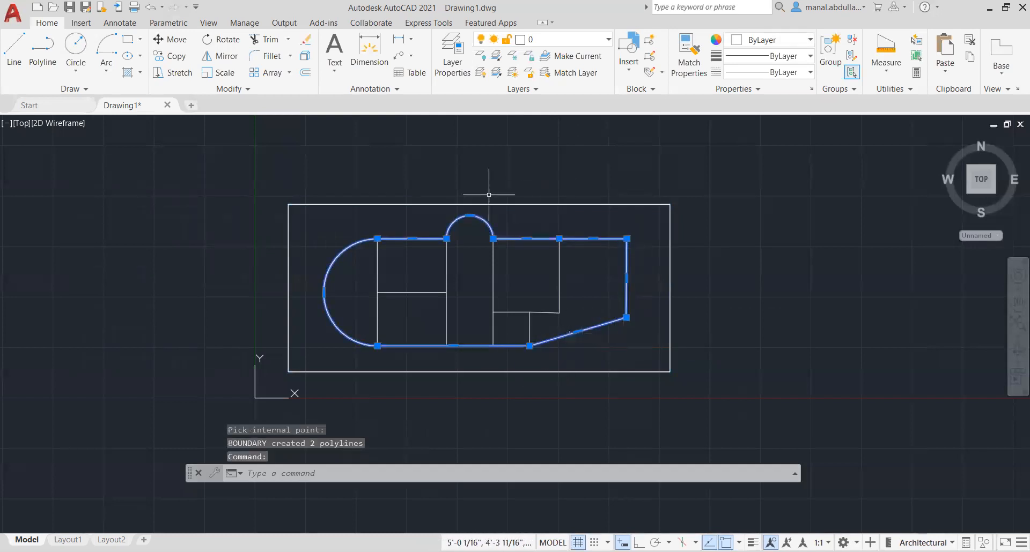
pyautogui.moveTo(600, 343)
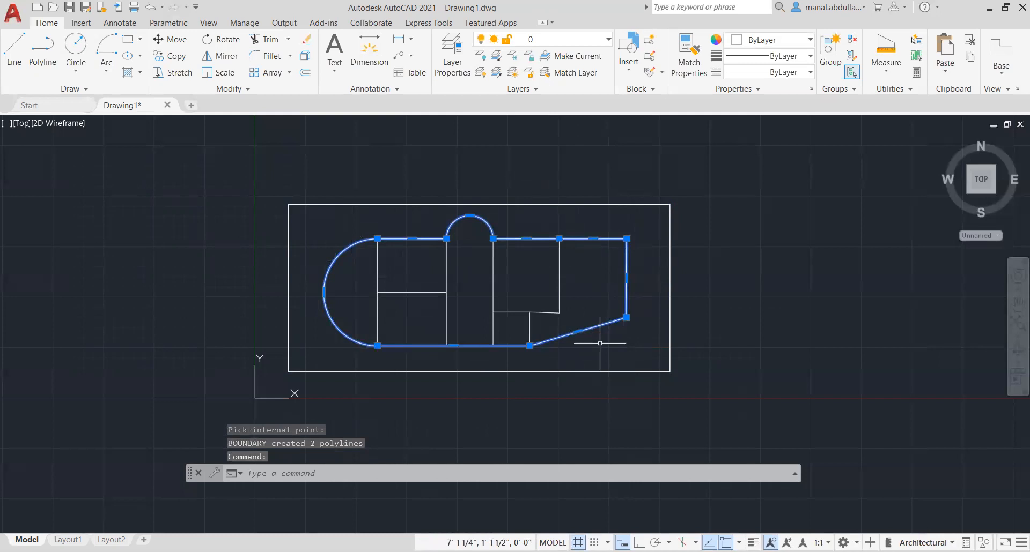
pyautogui.press('Escape')
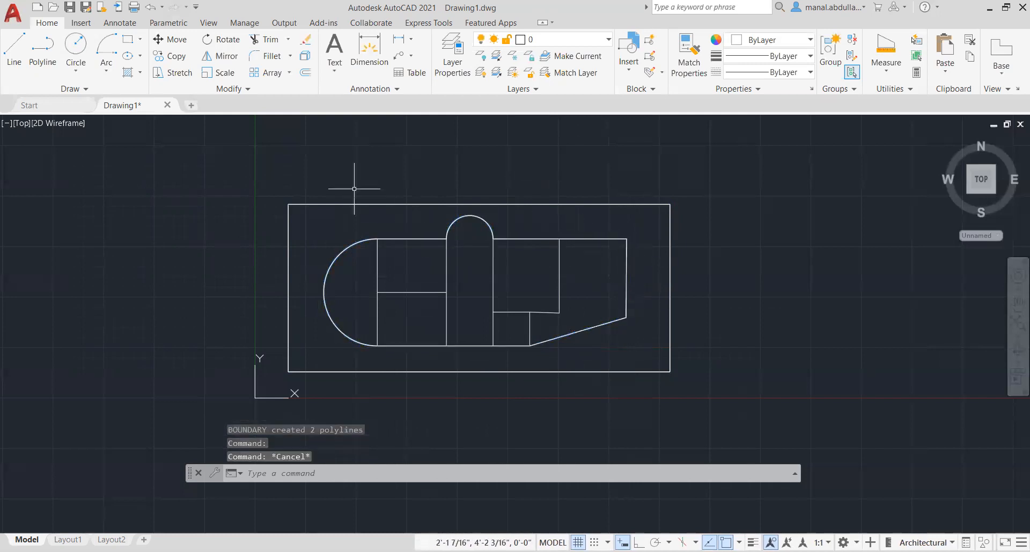
# Move the traced floor outline out to the right, beside the original line drawing.
pyautogui.click(175, 40)
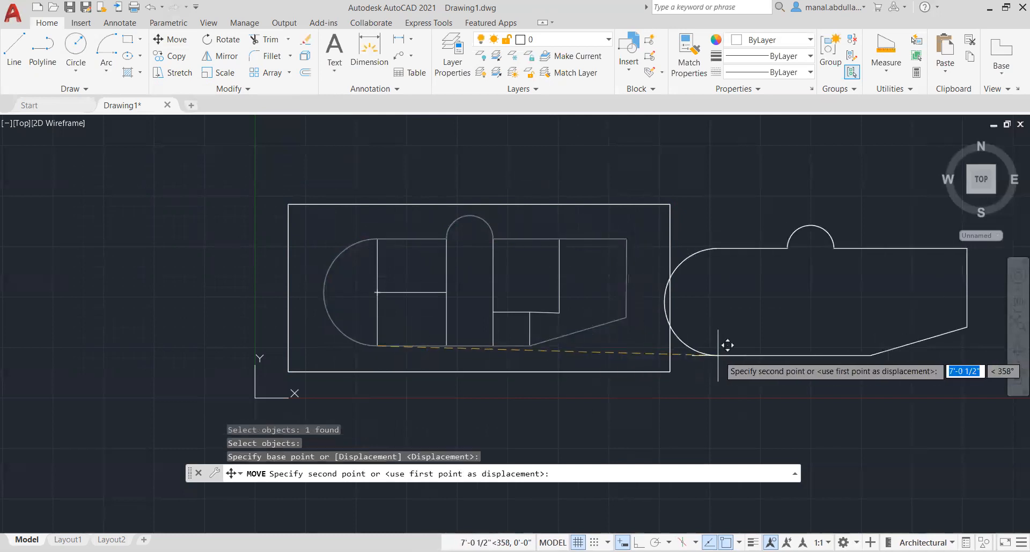
pyautogui.click(469, 361)
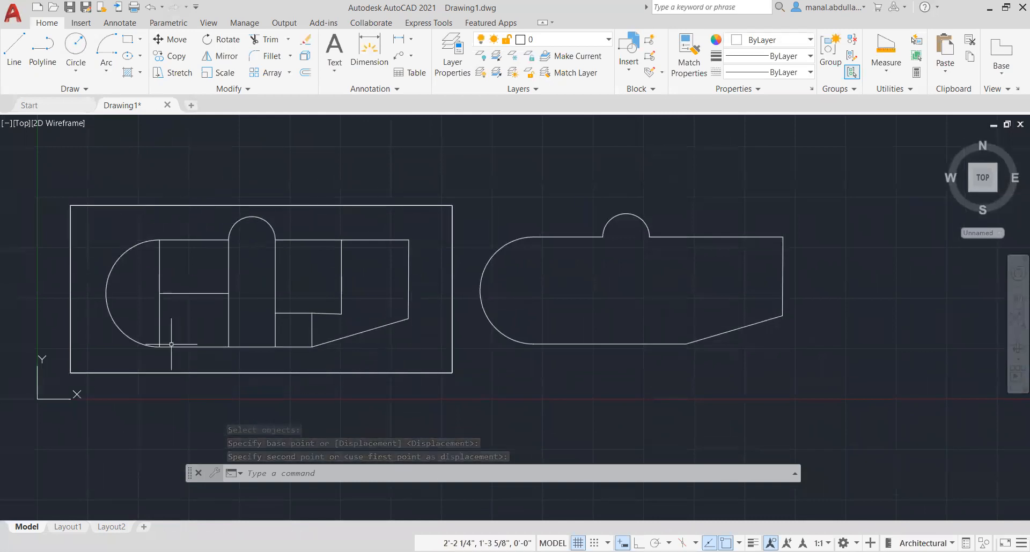
pyautogui.press('Escape')
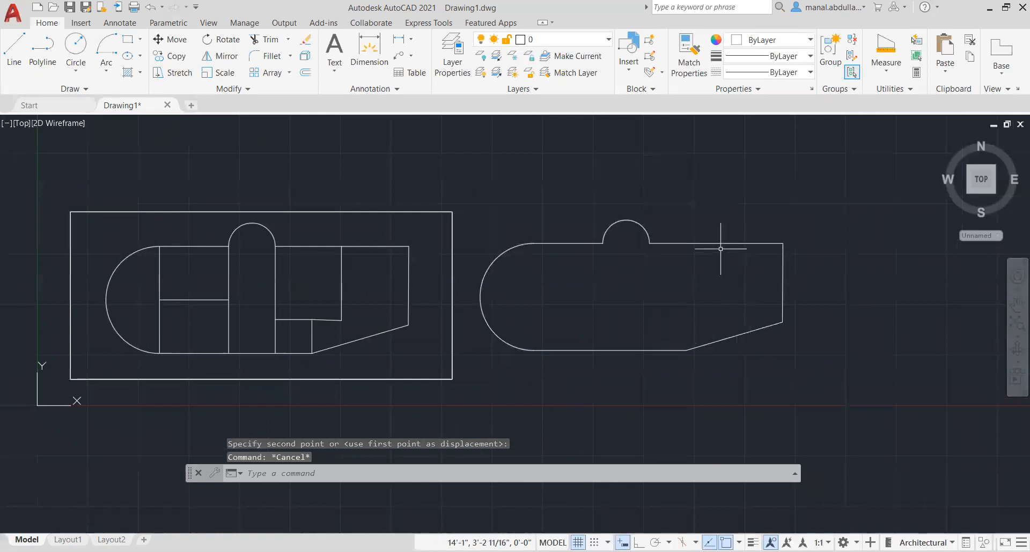
pyautogui.moveTo(221, 253)
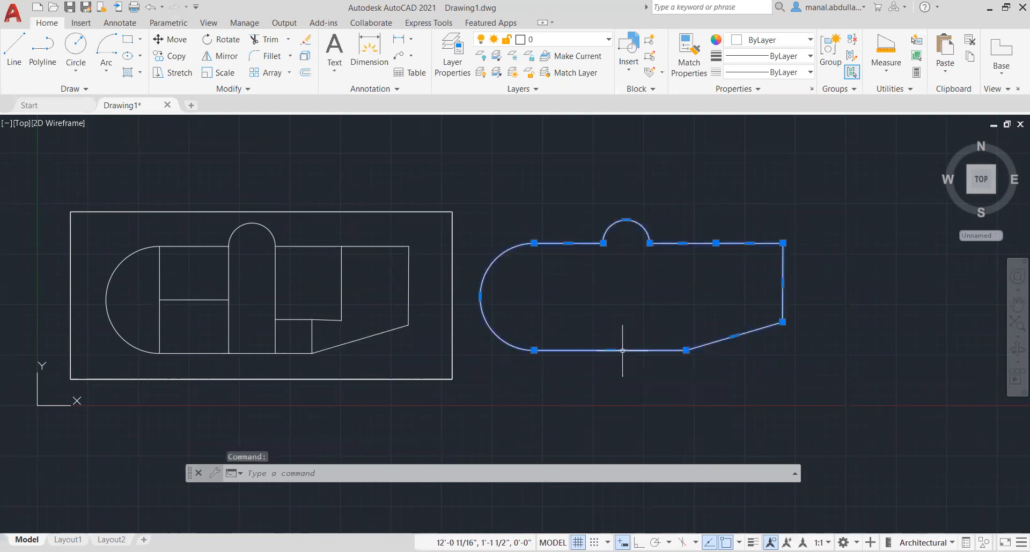
pyautogui.rightClick(622, 350)
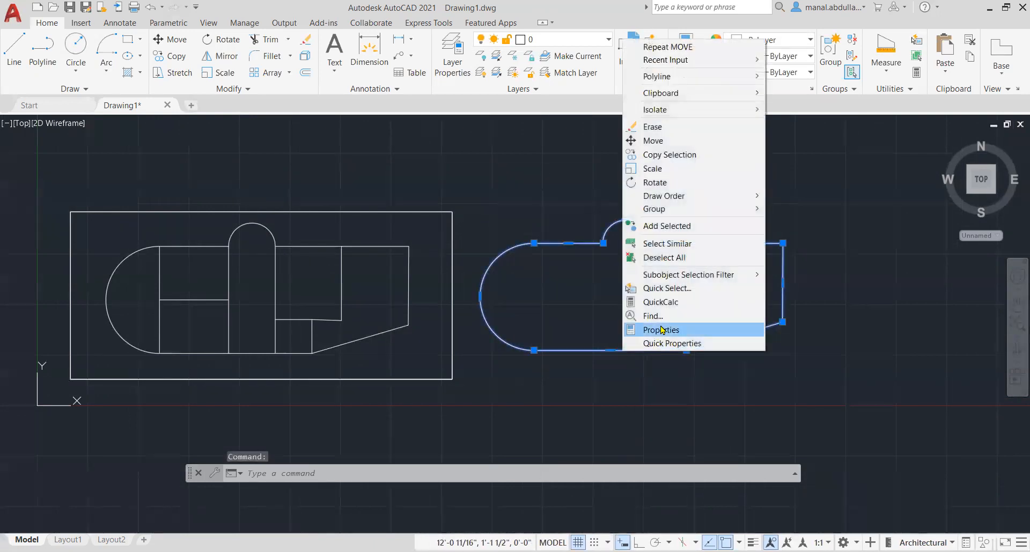
pyautogui.click(662, 330)
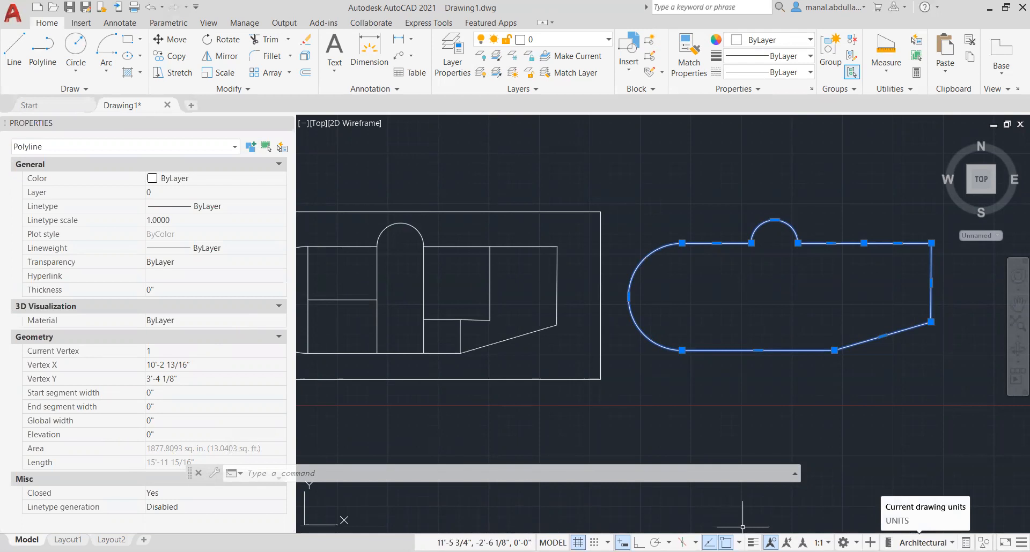
pyautogui.moveTo(133, 453)
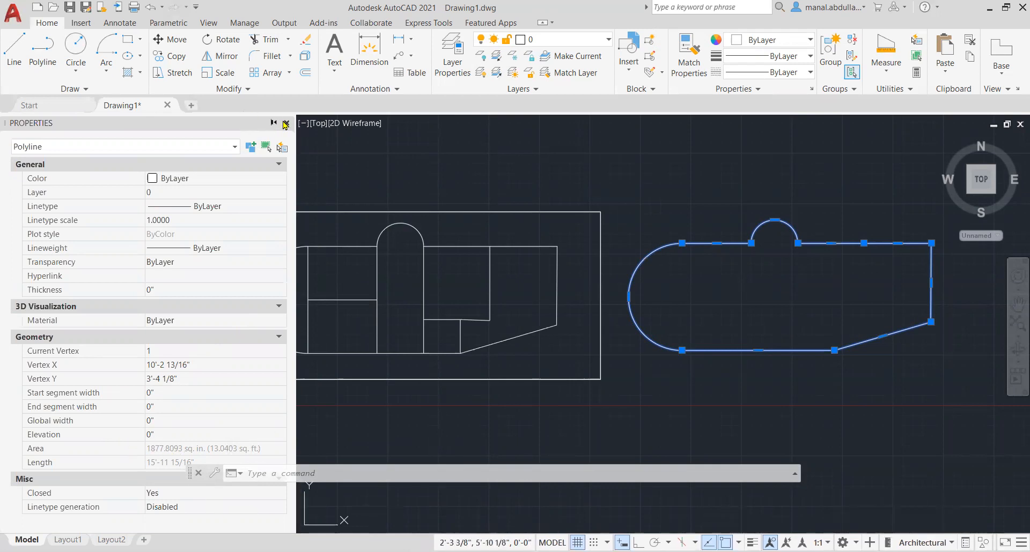
pyautogui.click(286, 124)
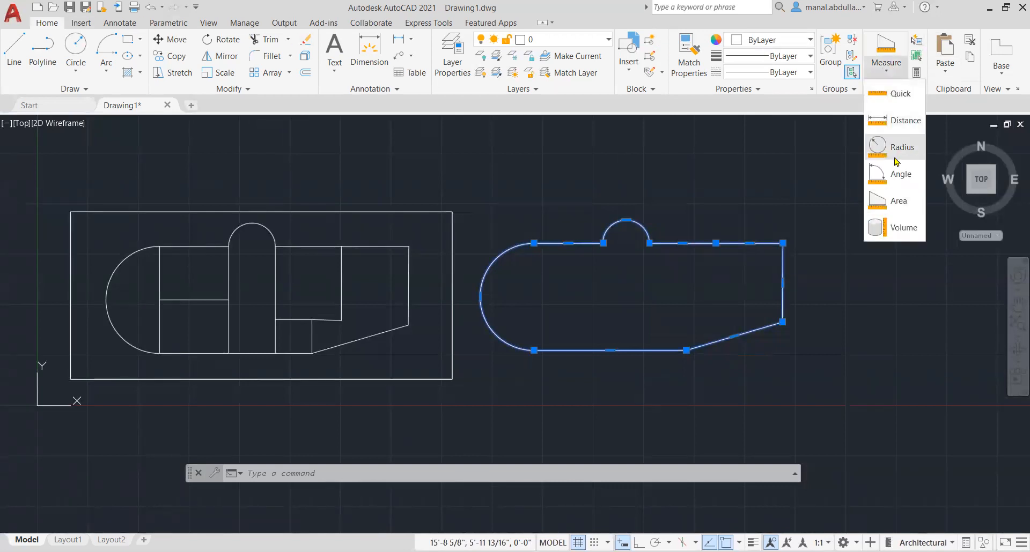
# Measure the moved outline's area (1877.81 sq in) and perimeter (15'-11 15/16") with the Area tool.
pyautogui.click(900, 200)
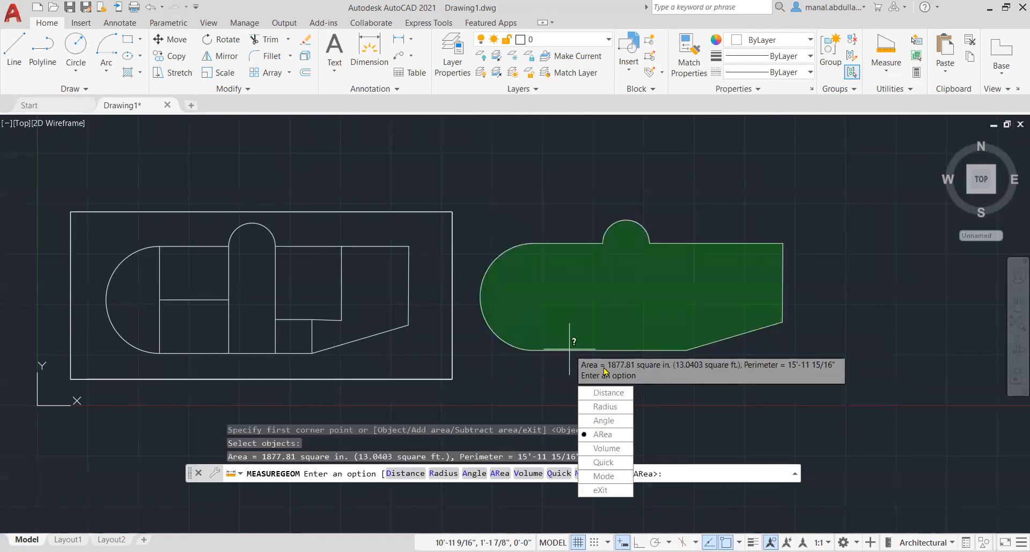
pyautogui.moveTo(669, 377)
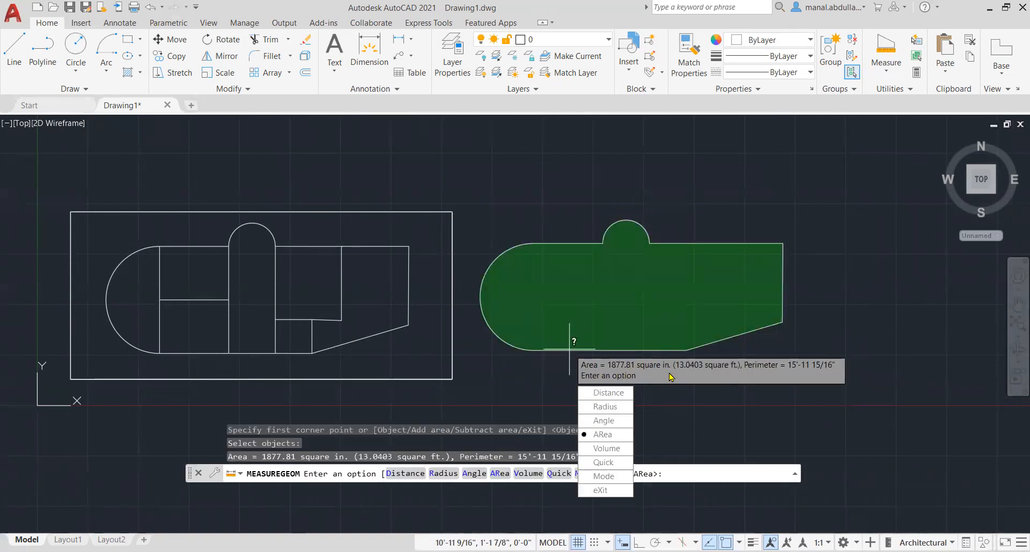
pyautogui.moveTo(771, 379)
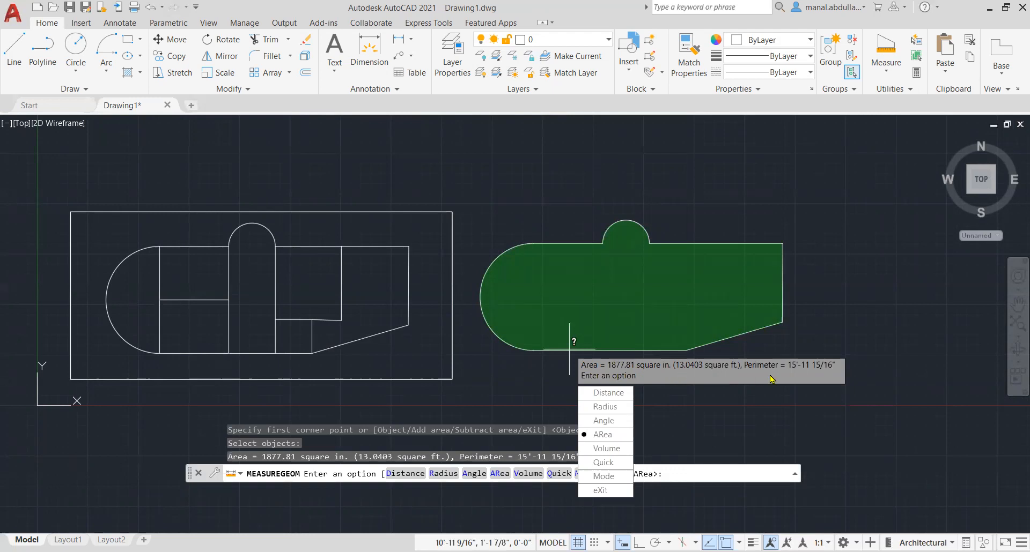
pyautogui.moveTo(695, 401)
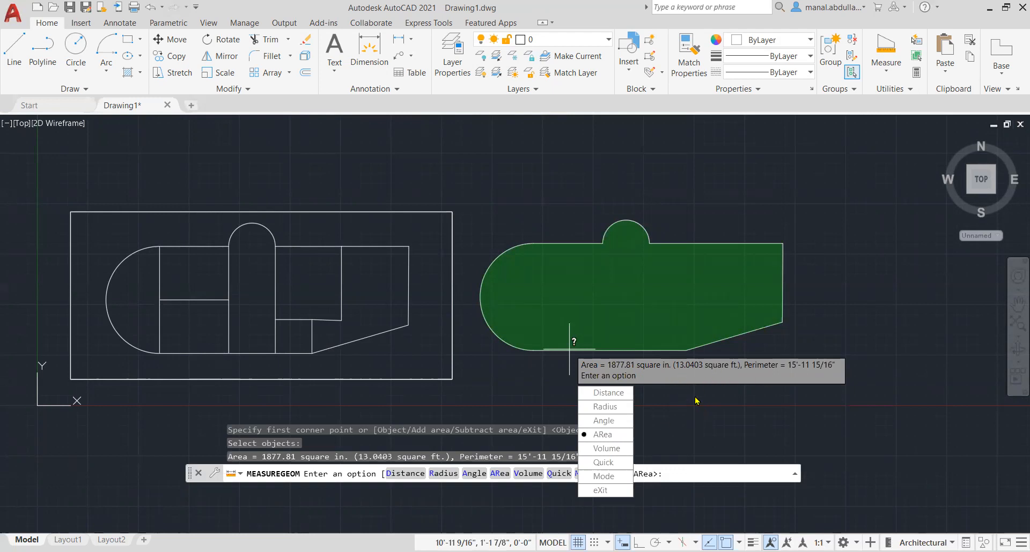
pyautogui.moveTo(716, 426)
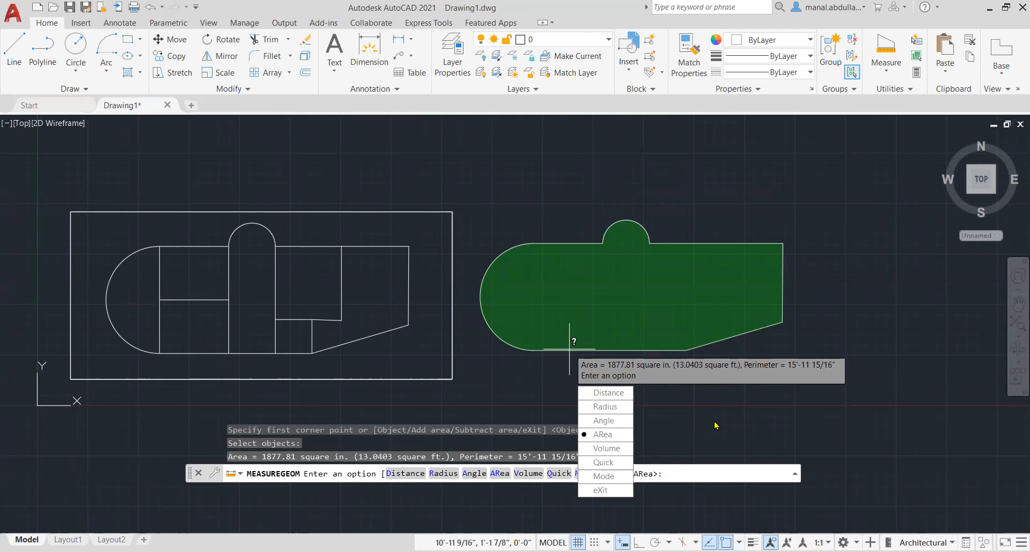